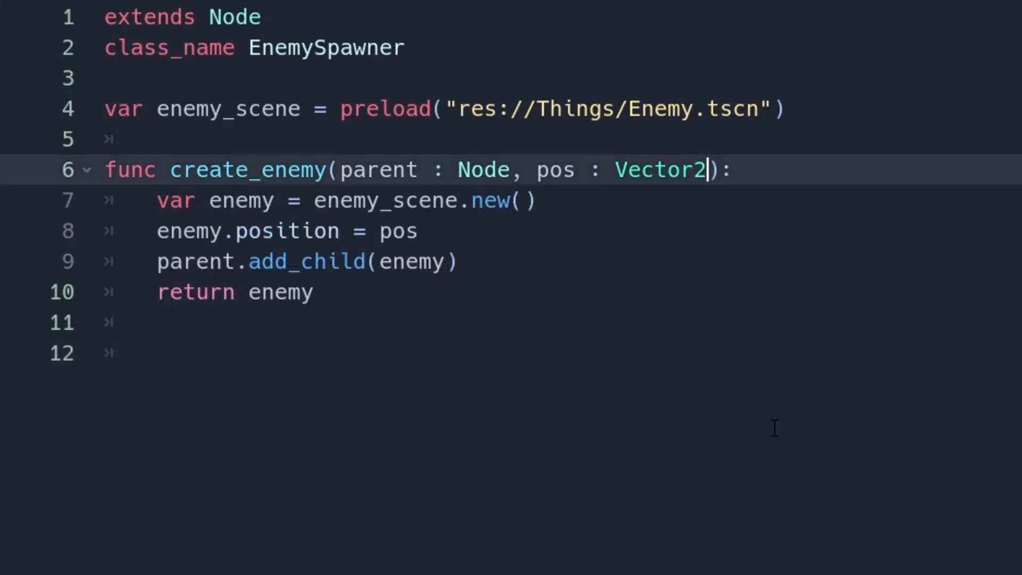
text(= Vector)
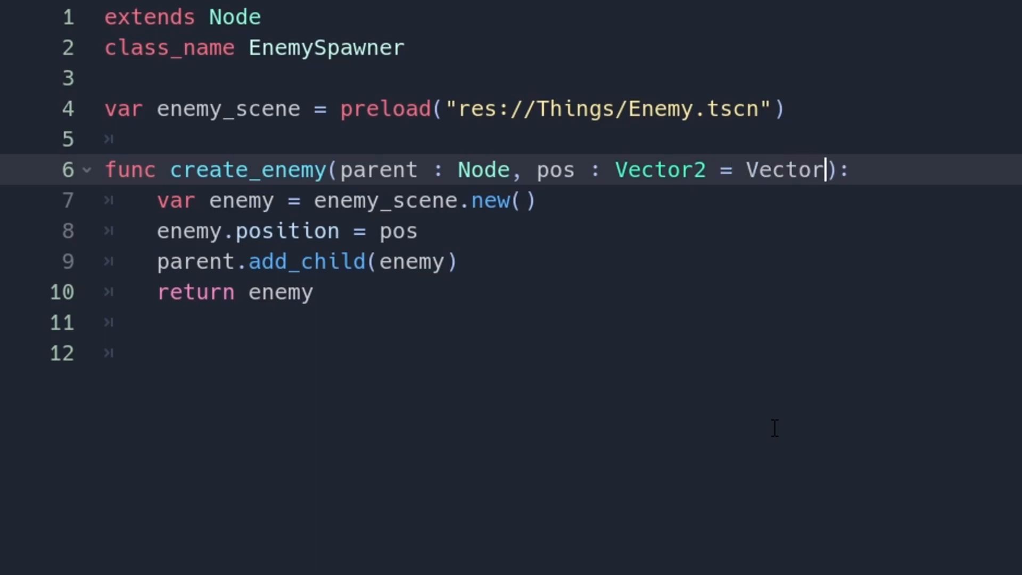
text((100, 100))
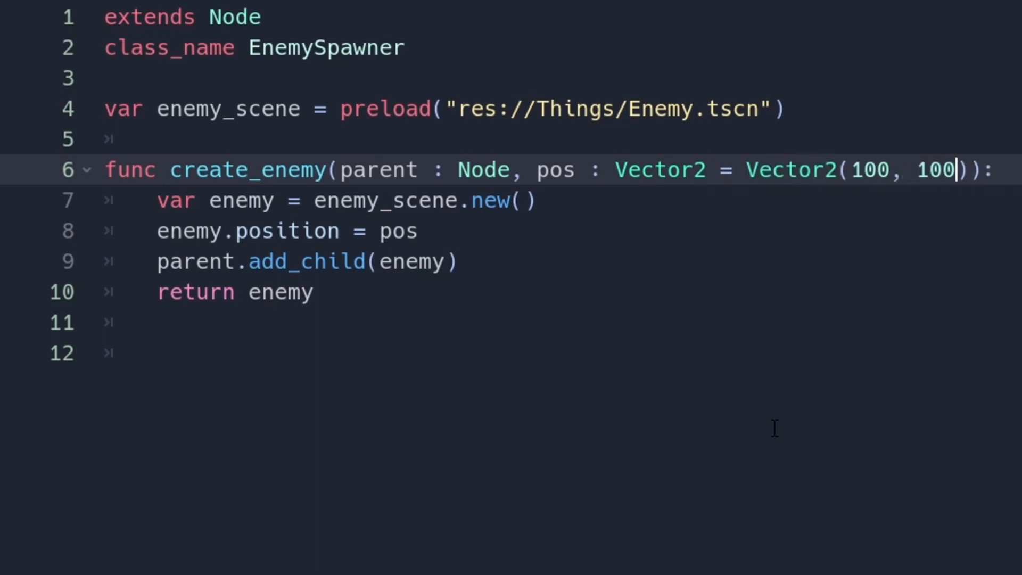
text(func _ready():)
text(create_enemy(self)
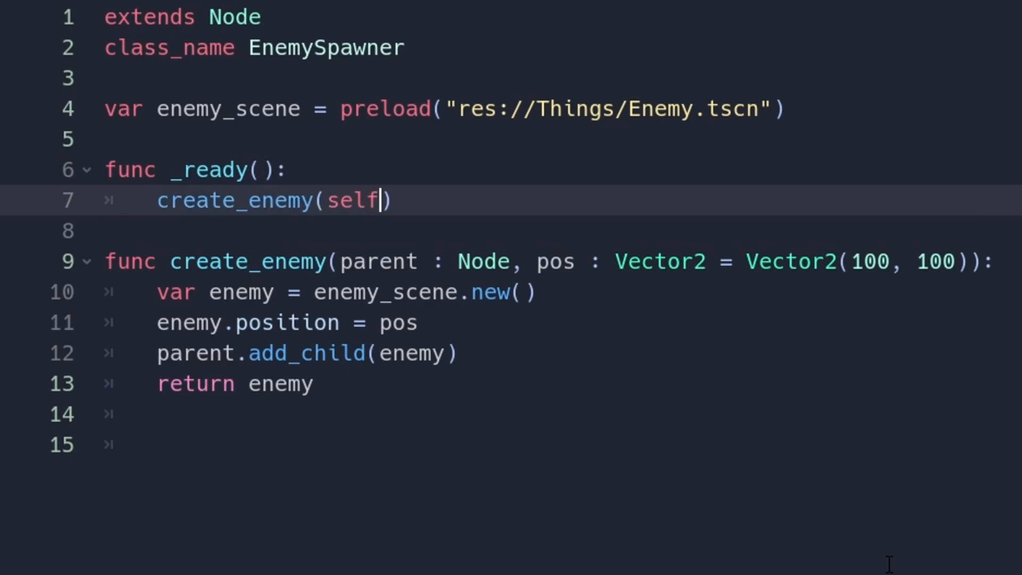
text(= get_tree().get_root)
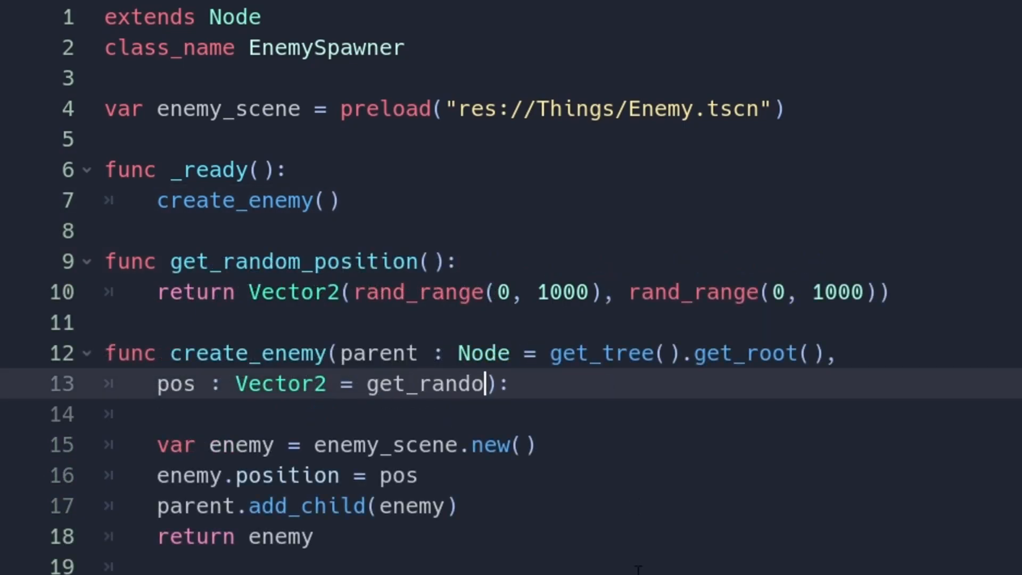
text(m_position)
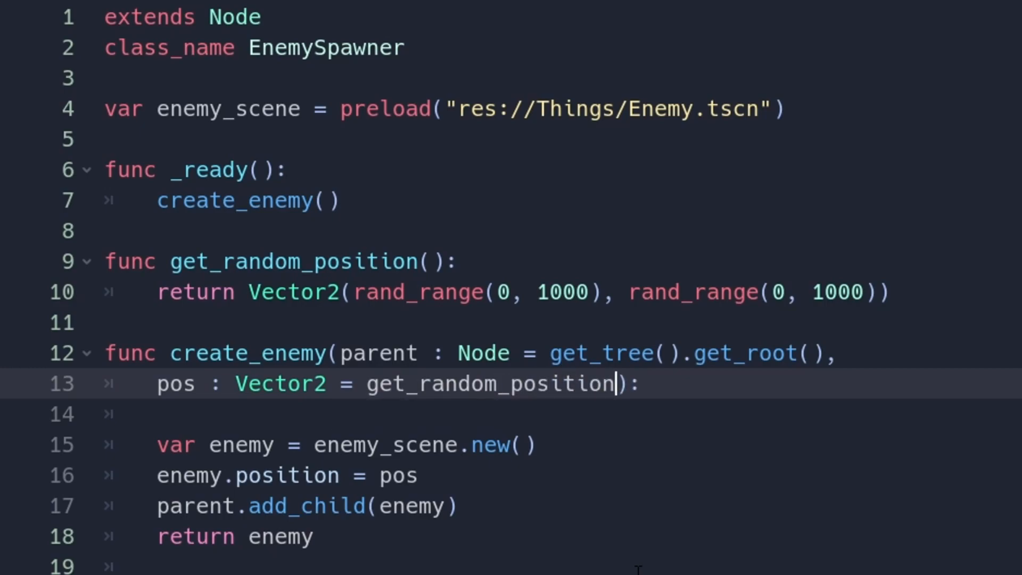
text(() + V)
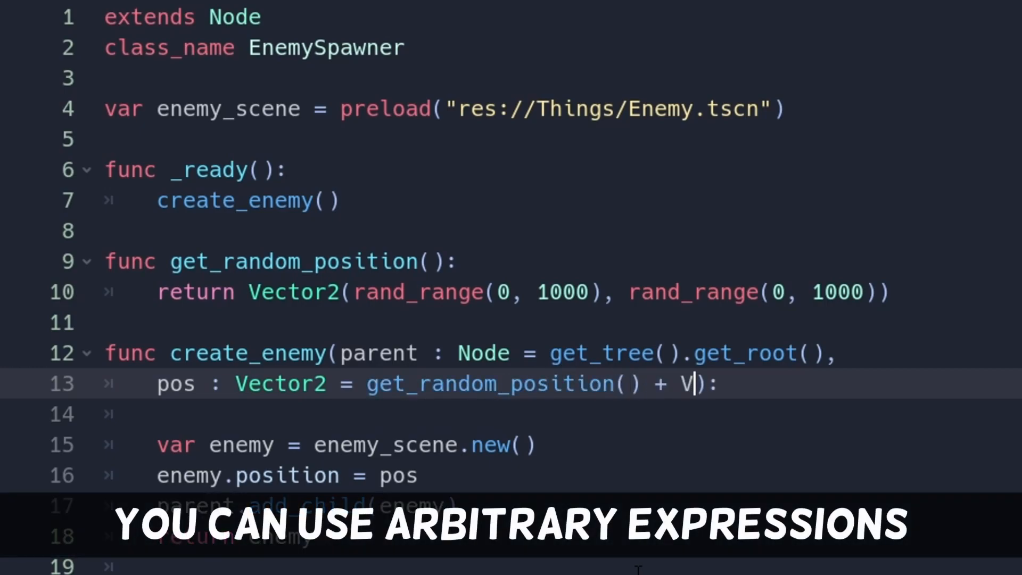
text(ector2(20,)
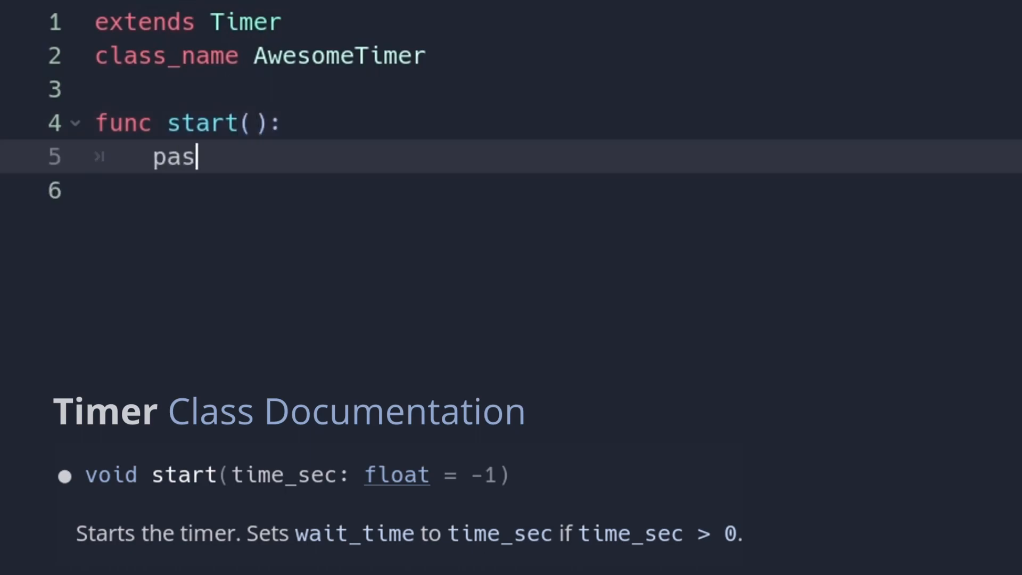
text(time_sec)
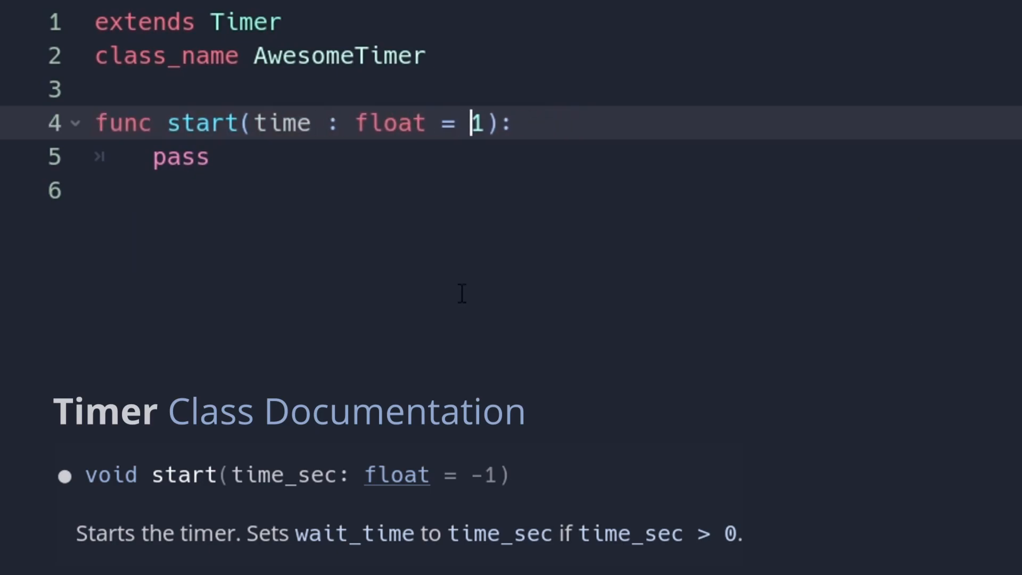
text(,)
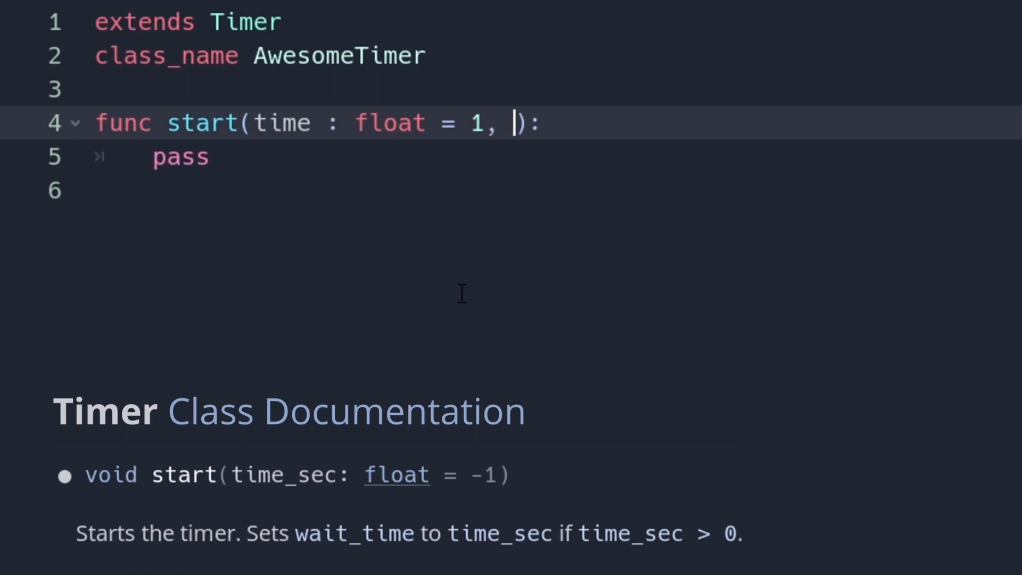
text(_one_shot : bool)
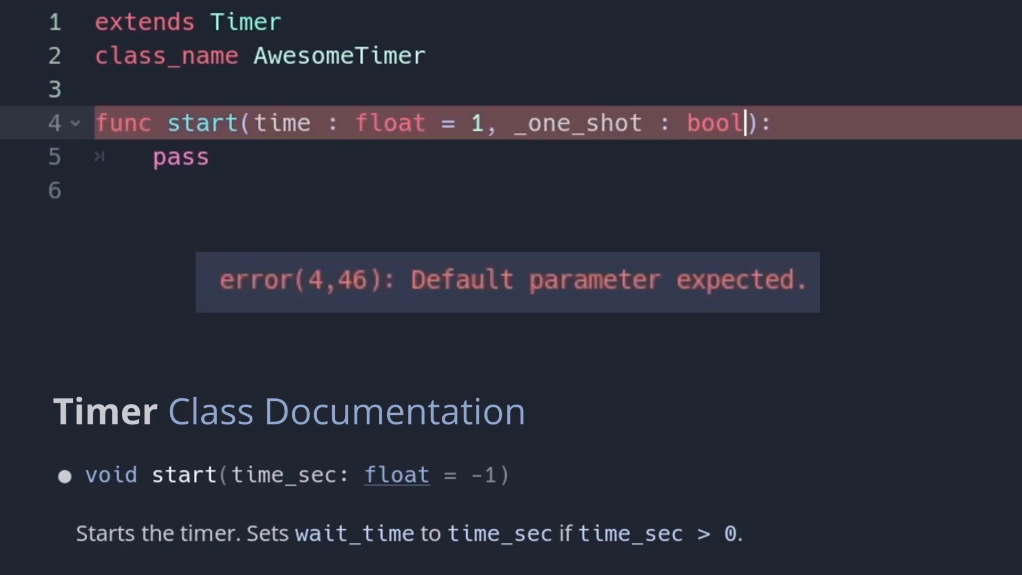
text(= false)
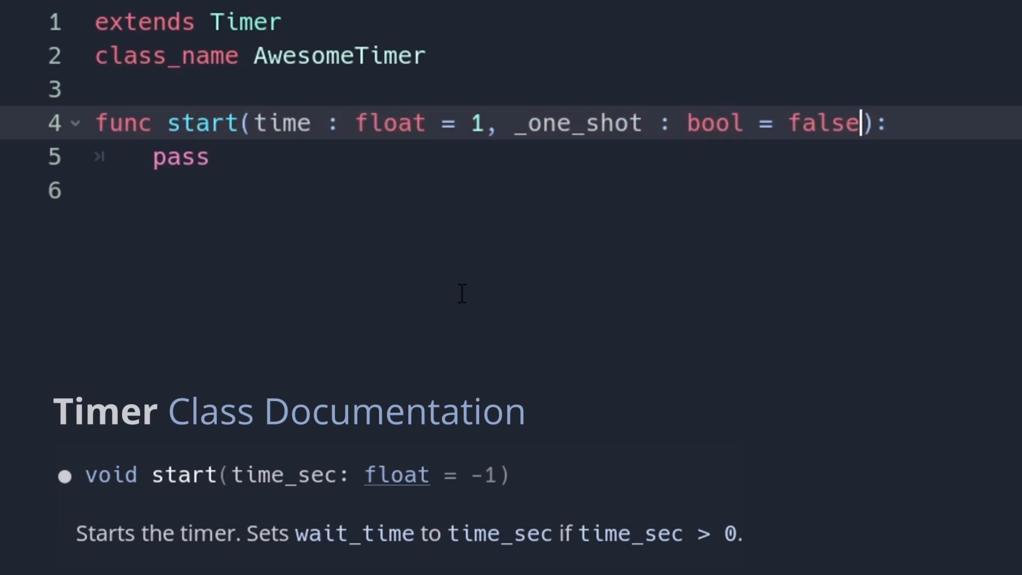
text(one_shot = _one_shot)
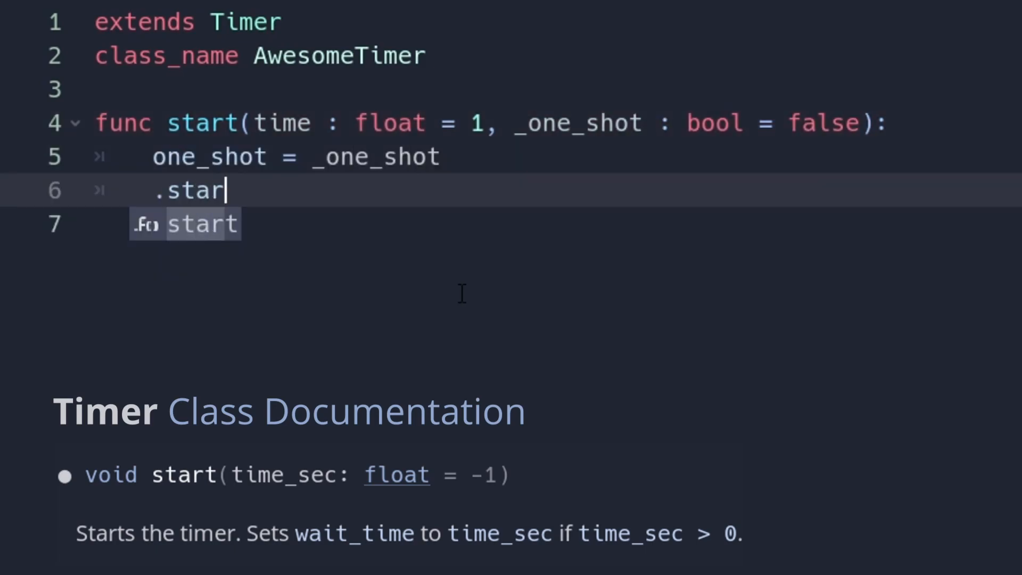